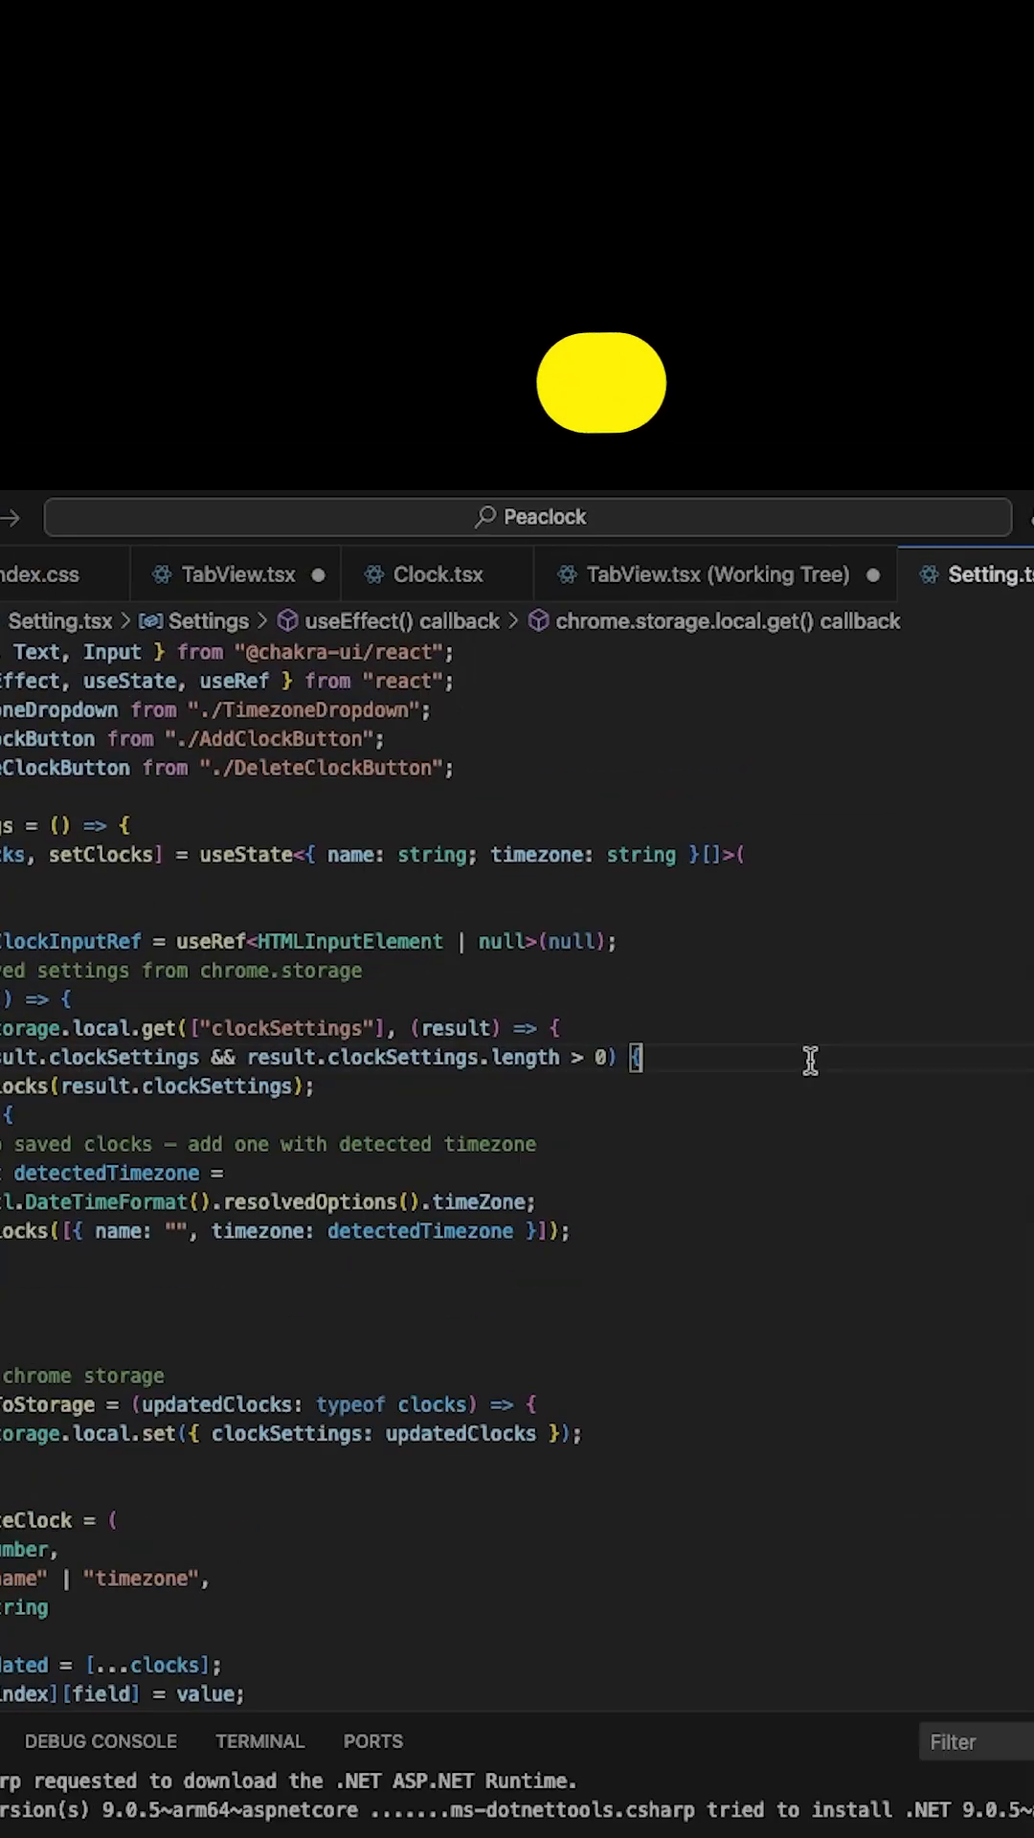
Search the Command Palette for "build", then "git", then "to"
key(Cmd+Shift+P)
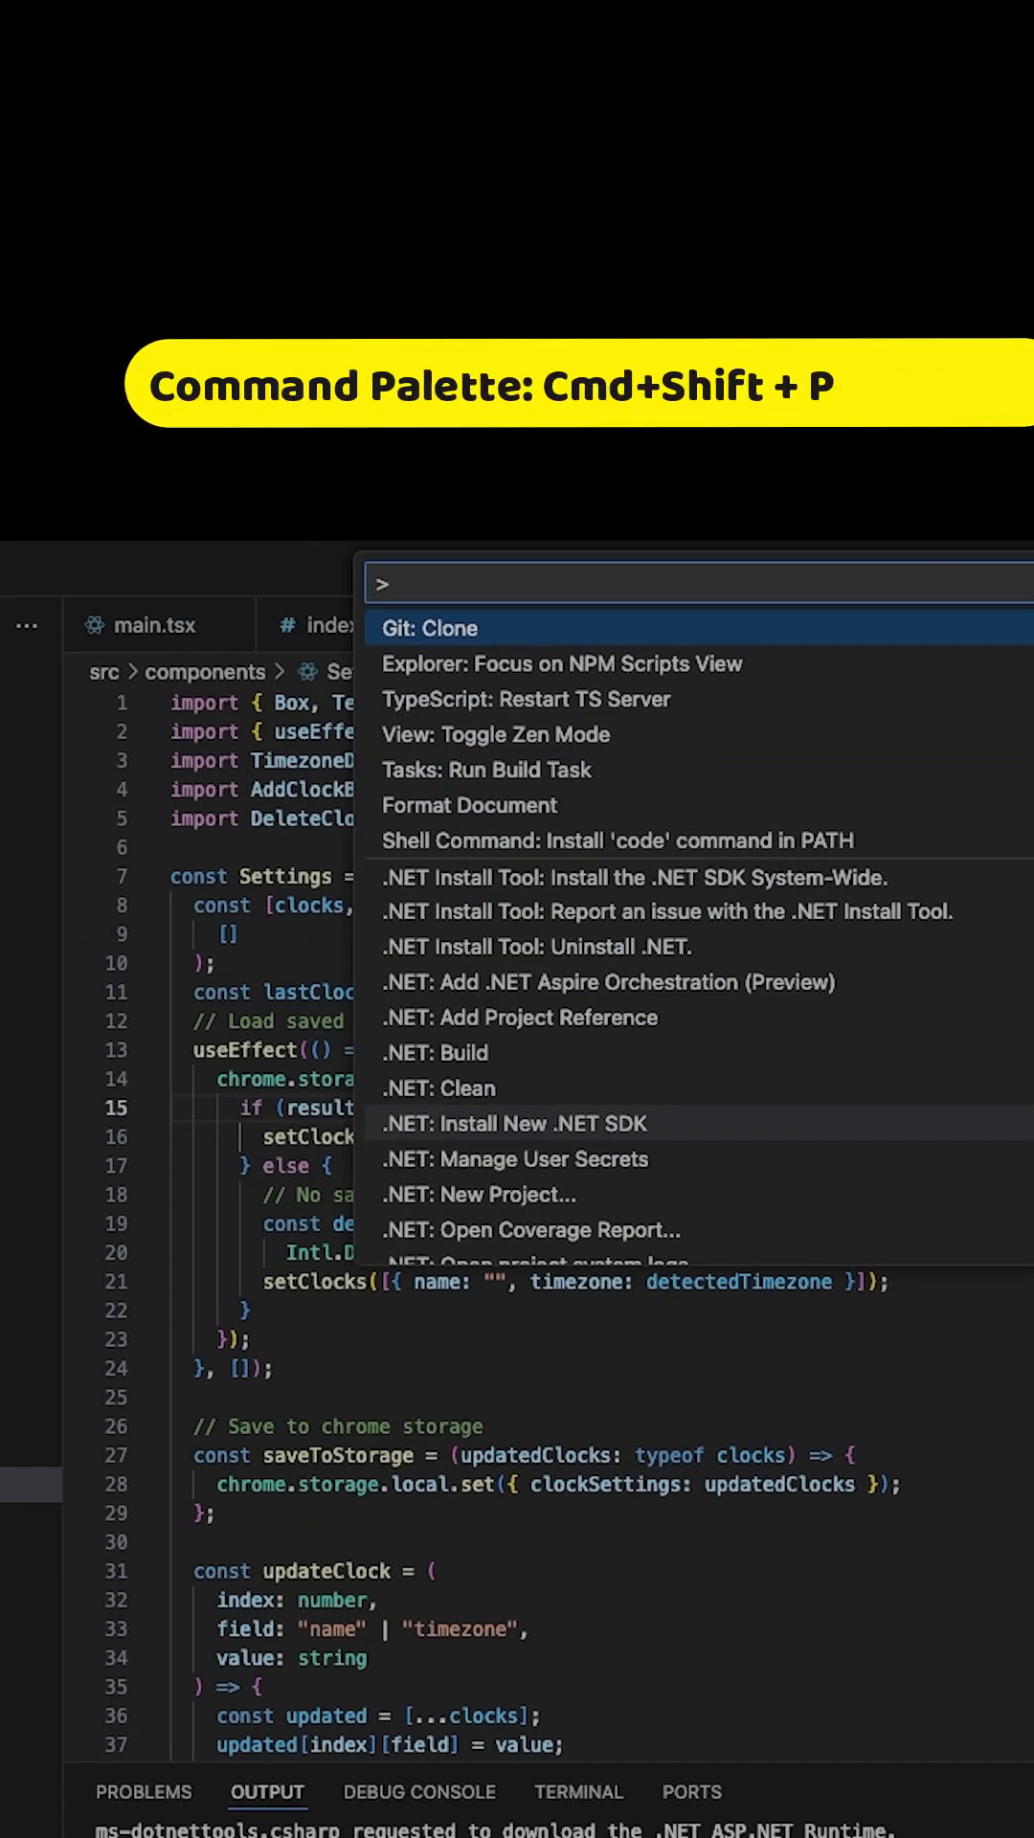
text(build)
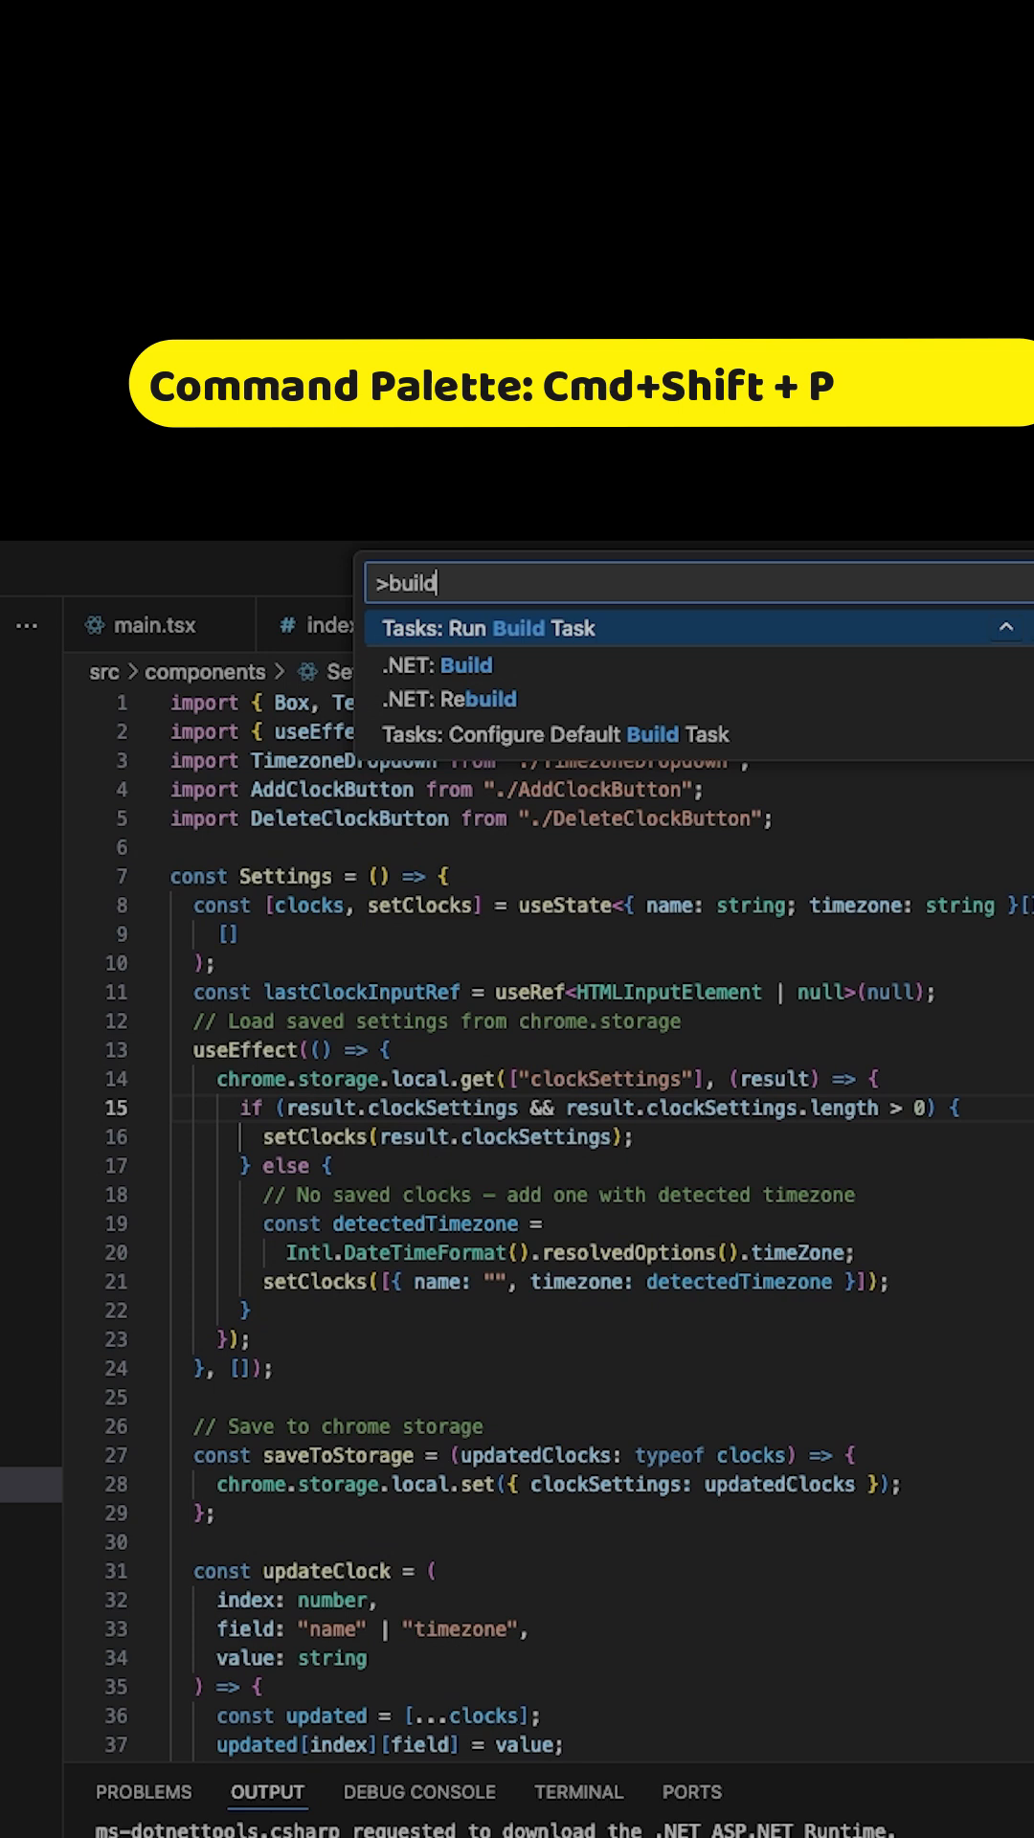
key(Backspace)
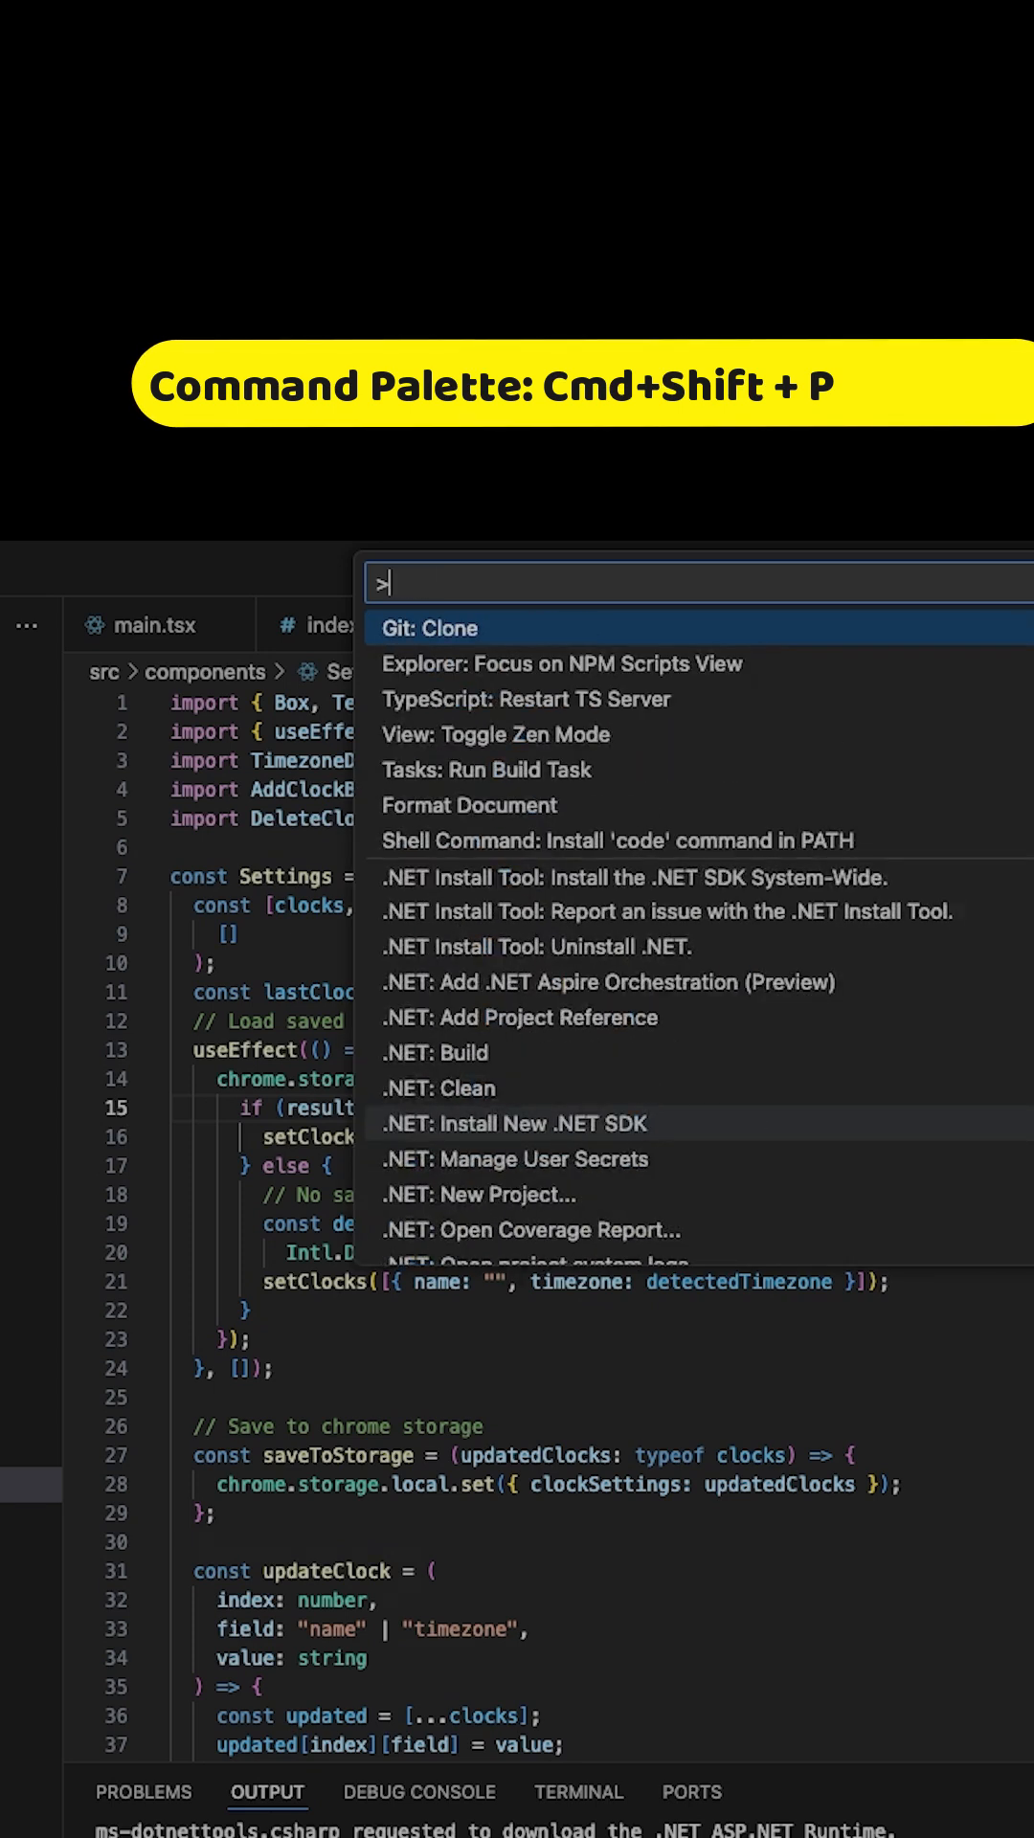
text(git)
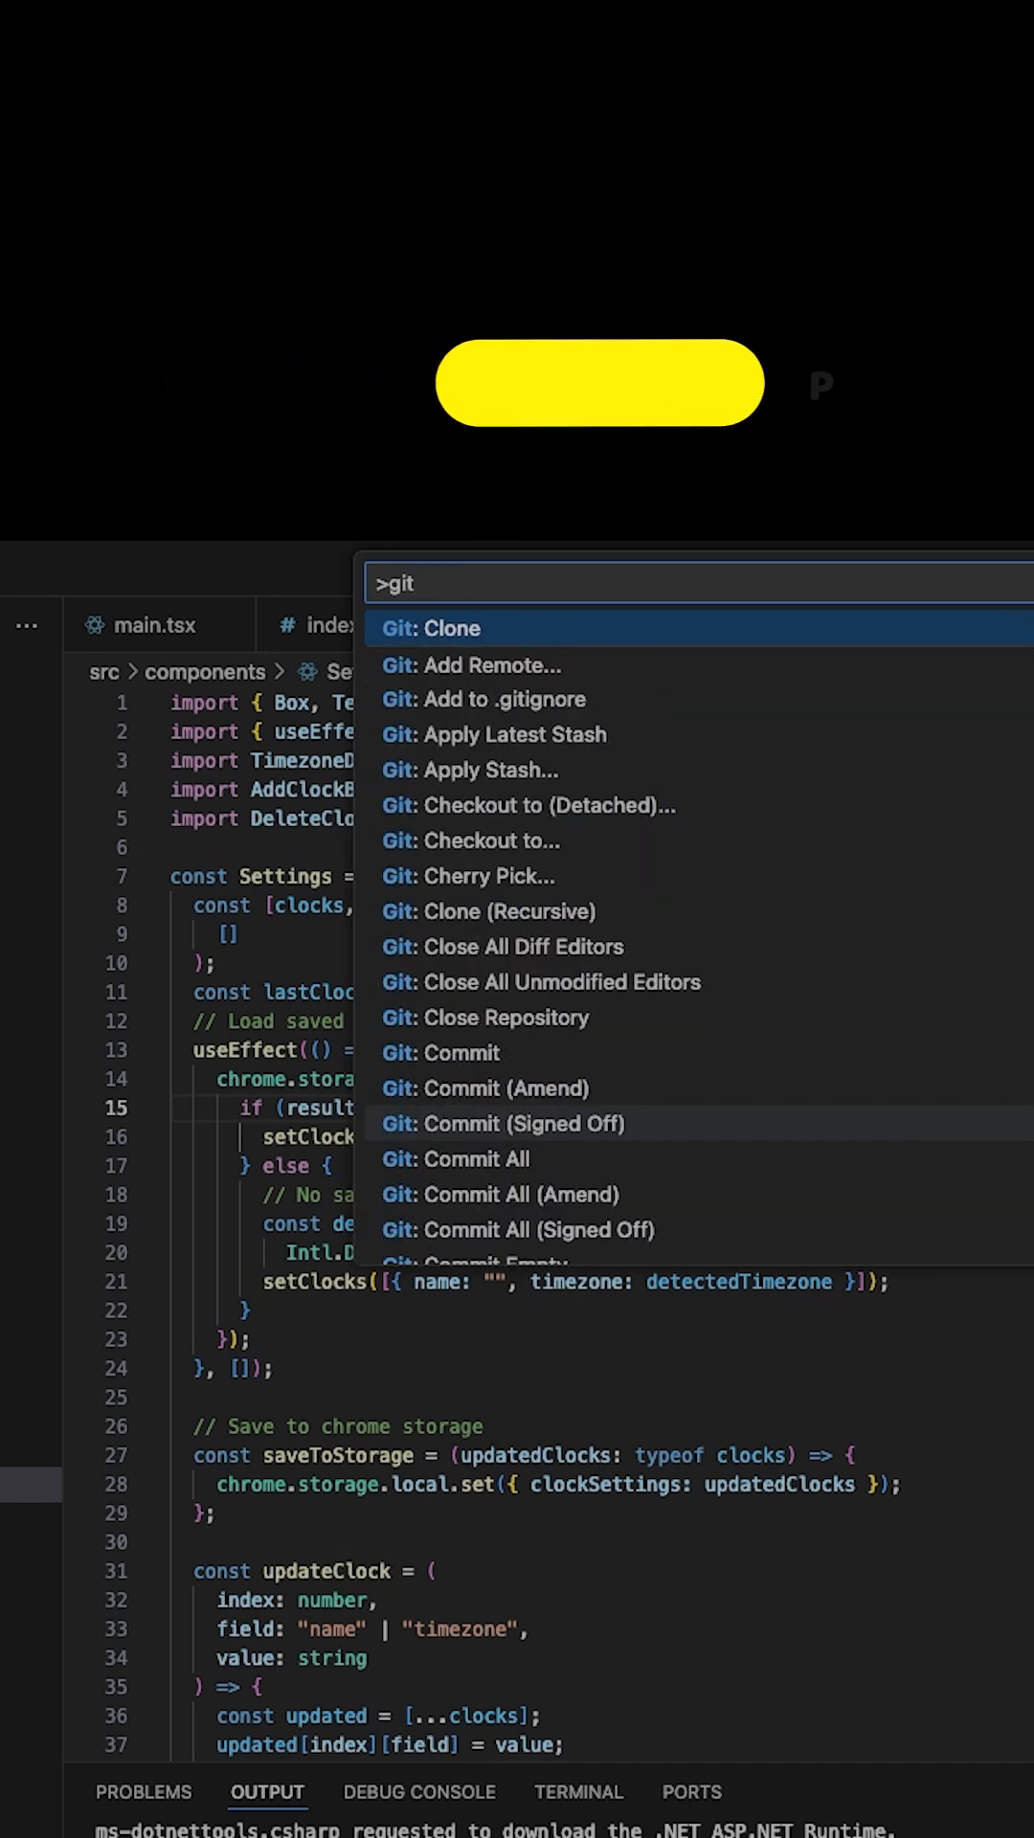
text(to)
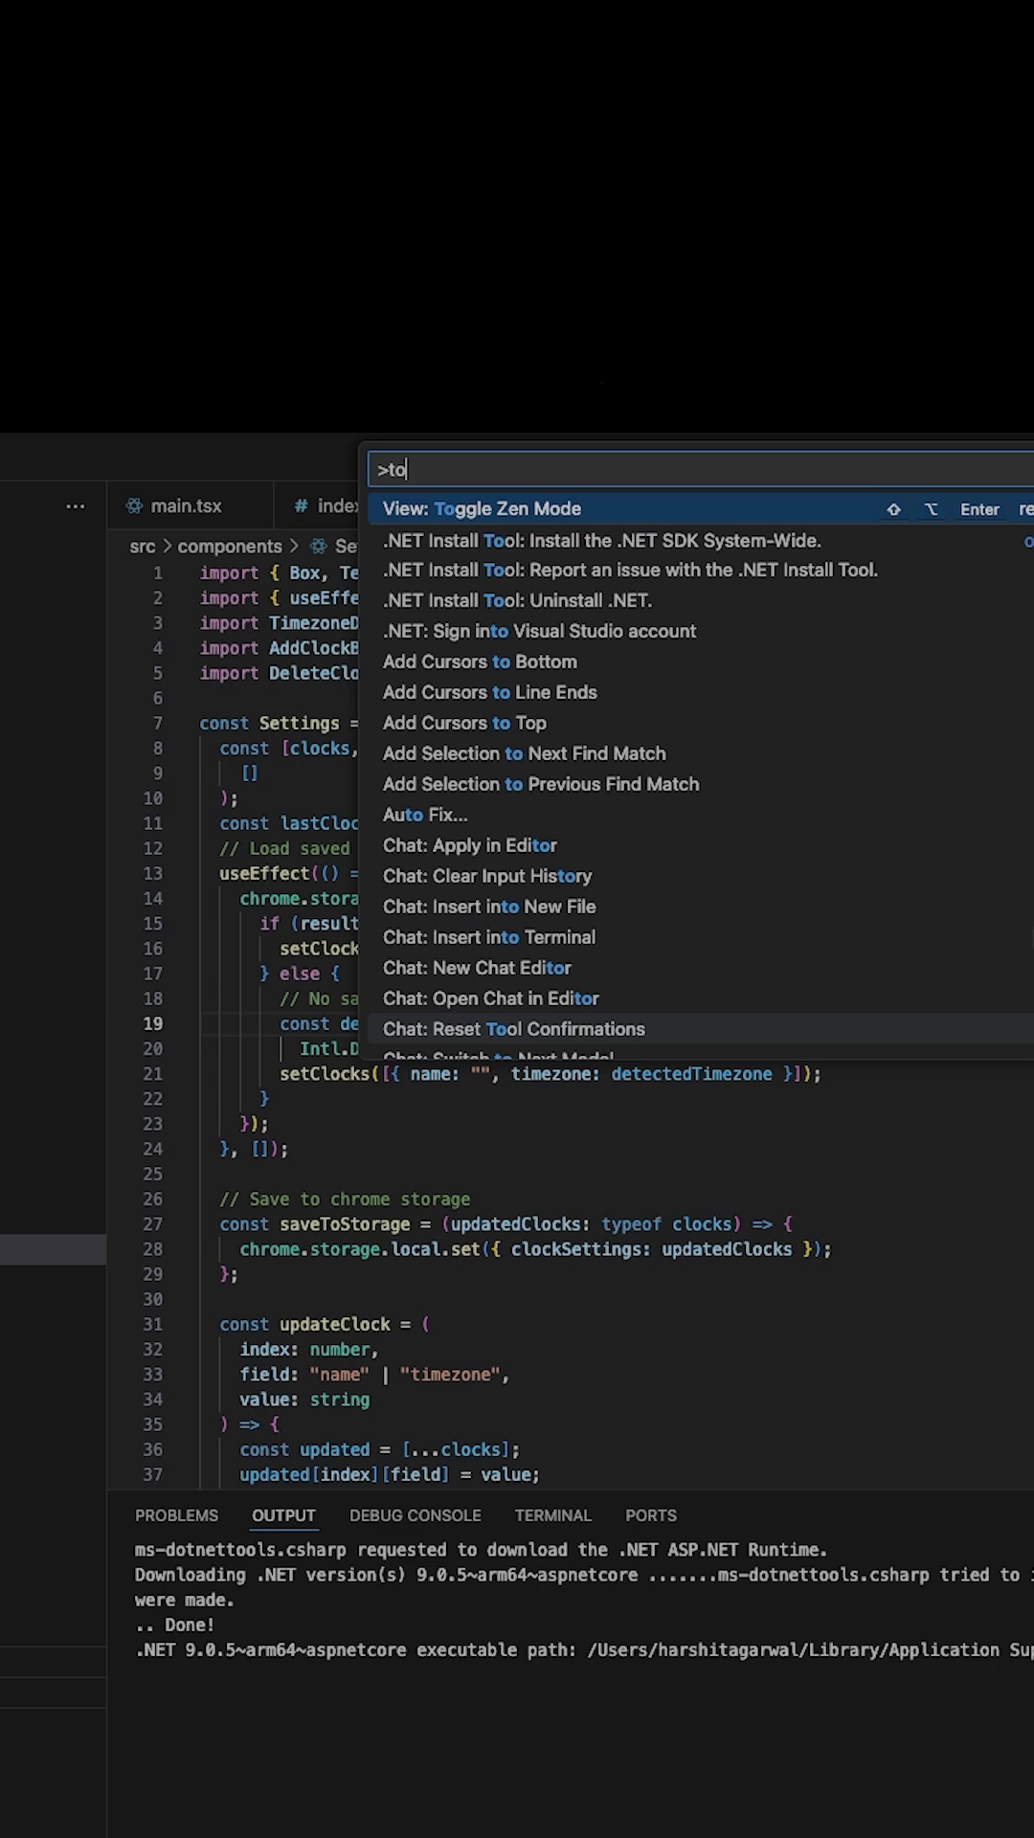
Enter Zen Mode via View: Toggle Zen Mode, then look up "tog" to leave it
click(480, 509)
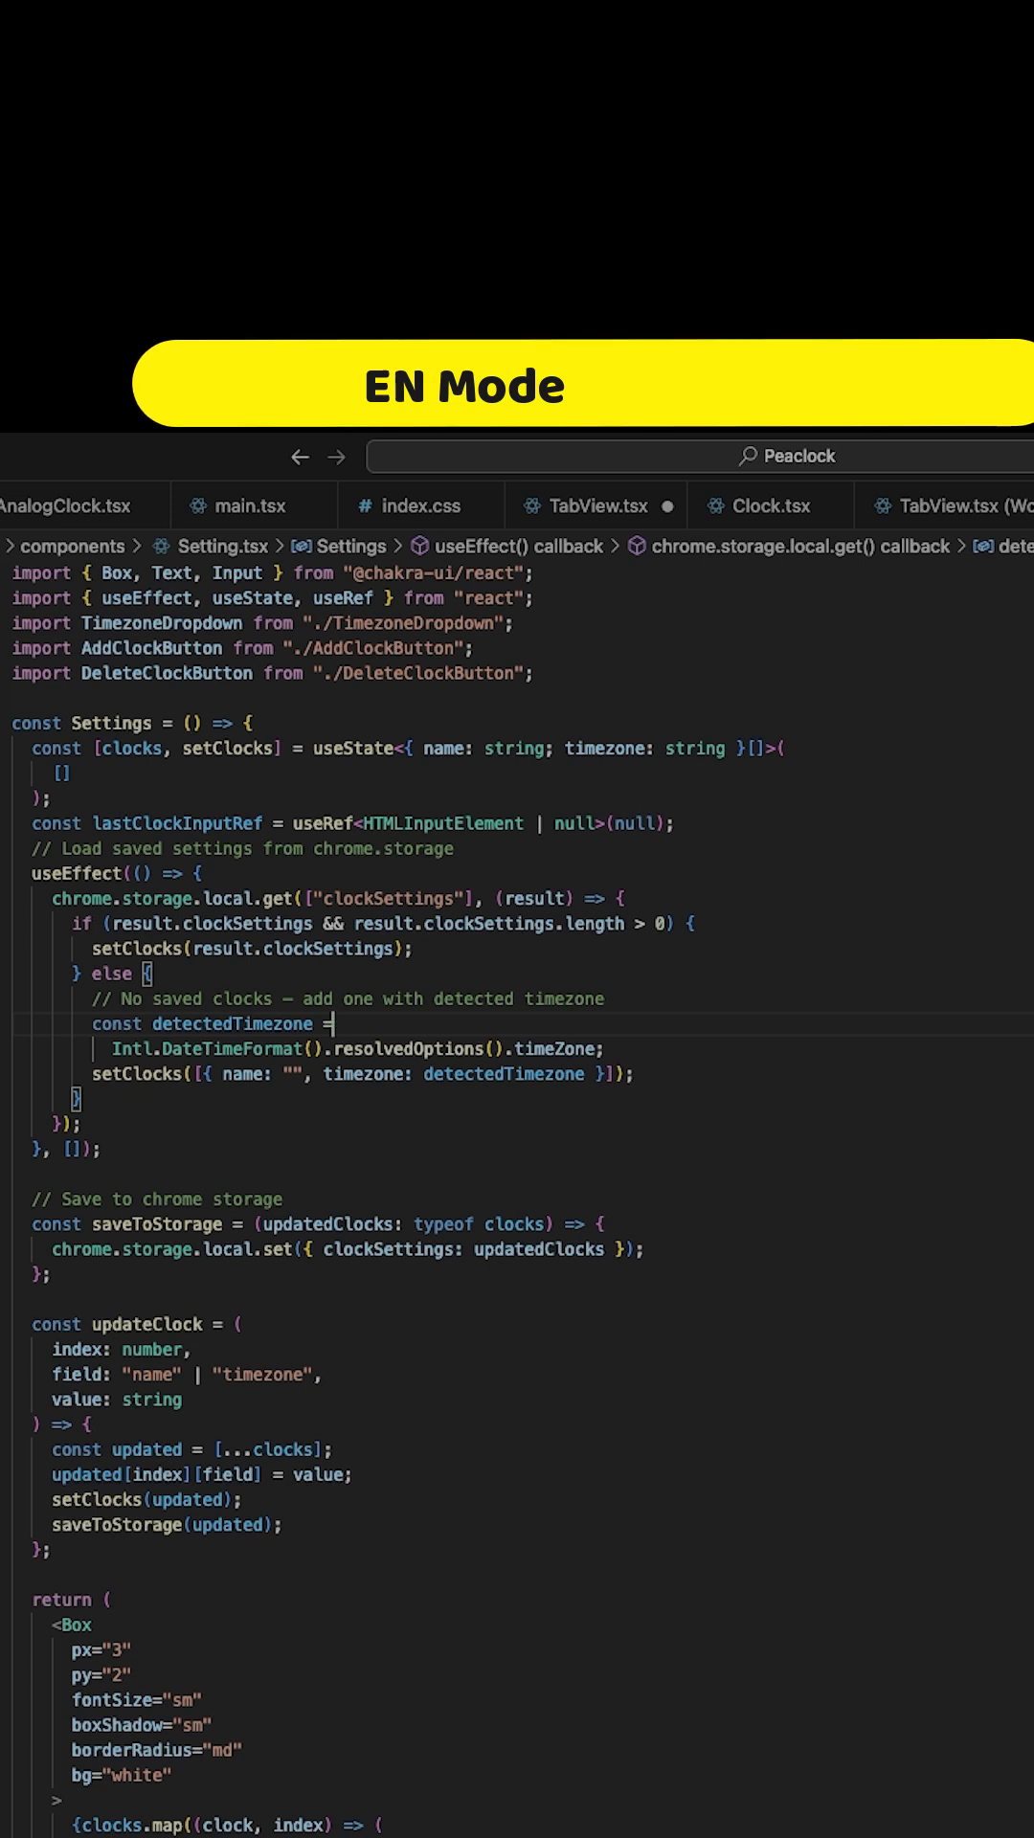
text(tog)
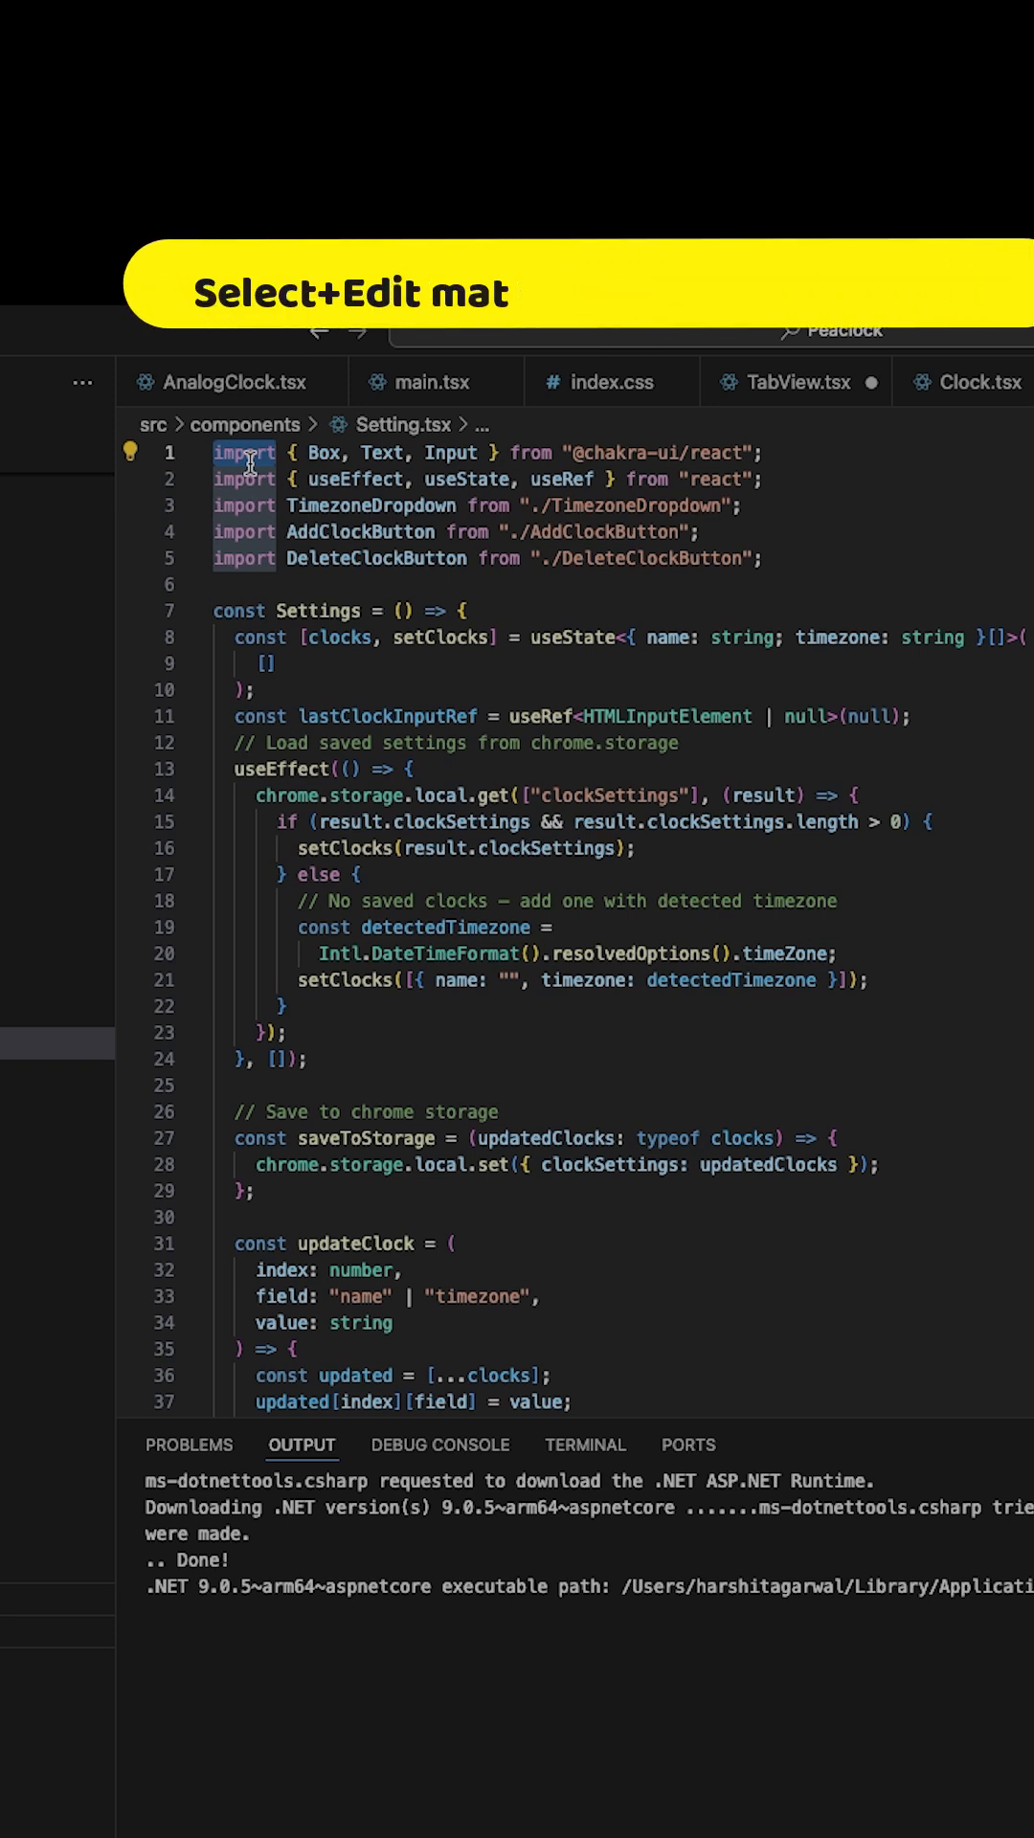
Select every "import" occurrence and retype the keyword on all five lines
key(Cmd+Shift+L)
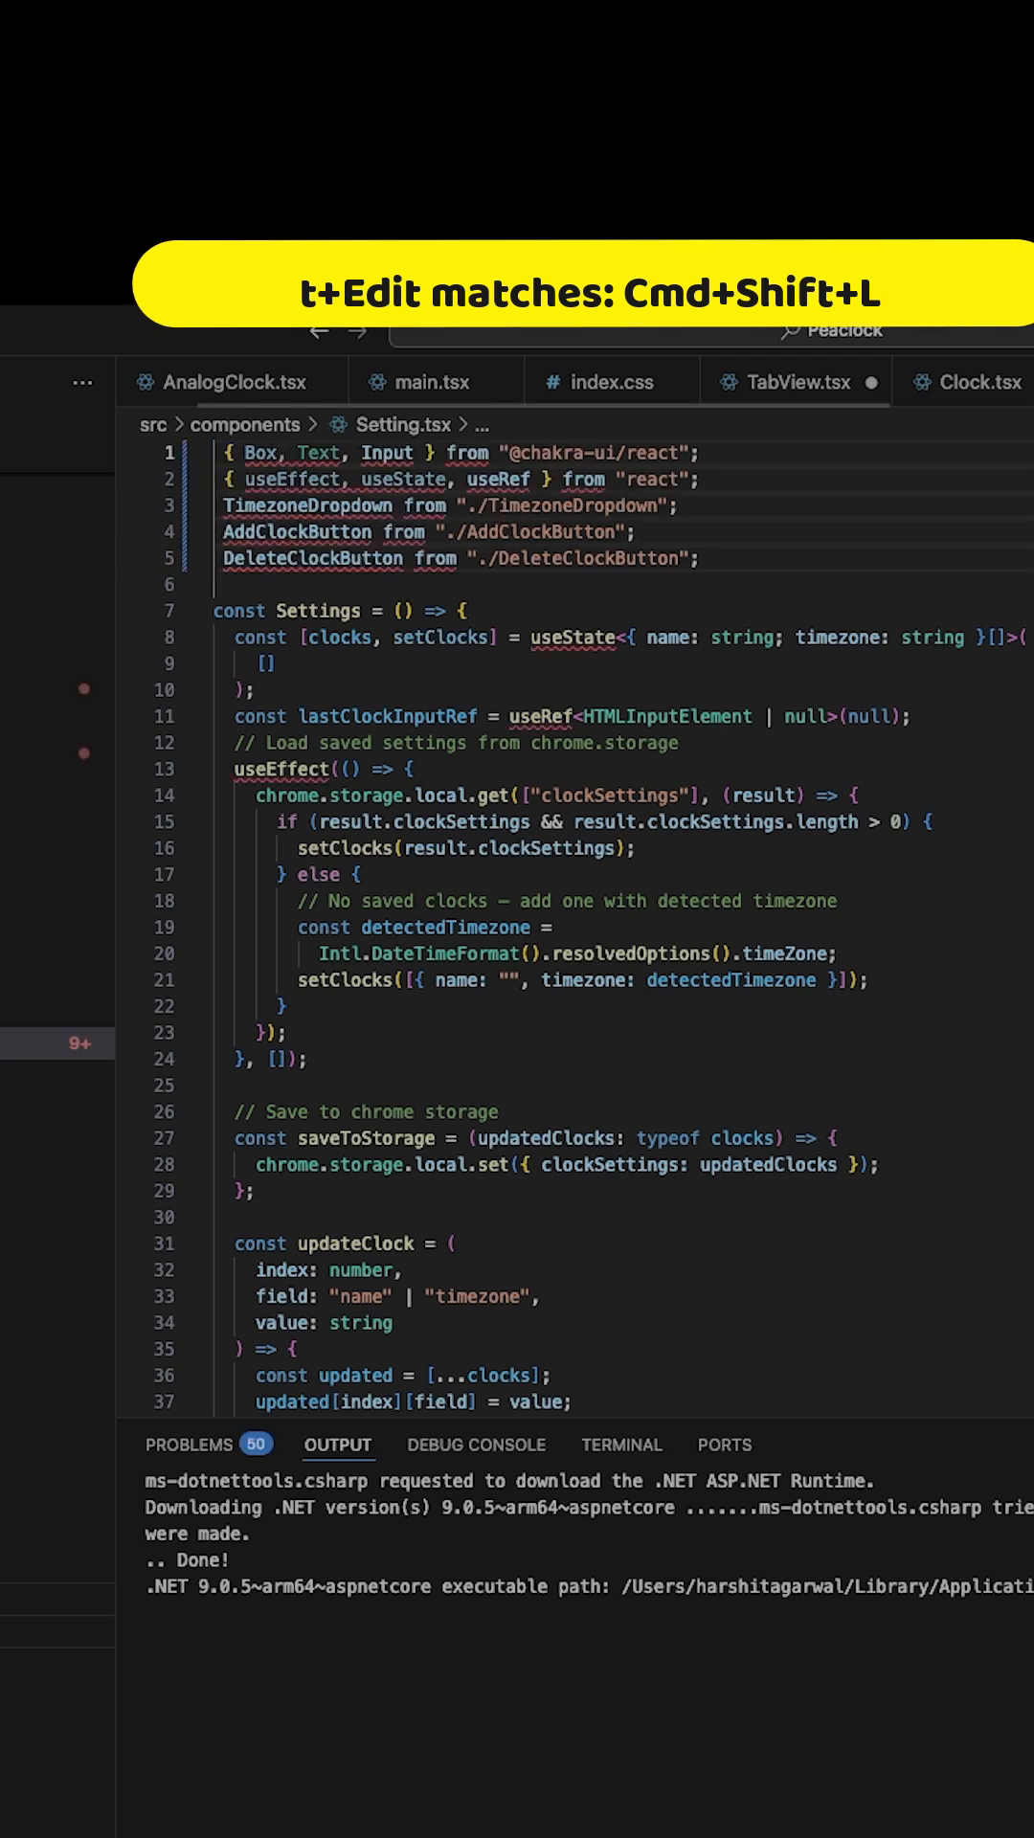
text(import)
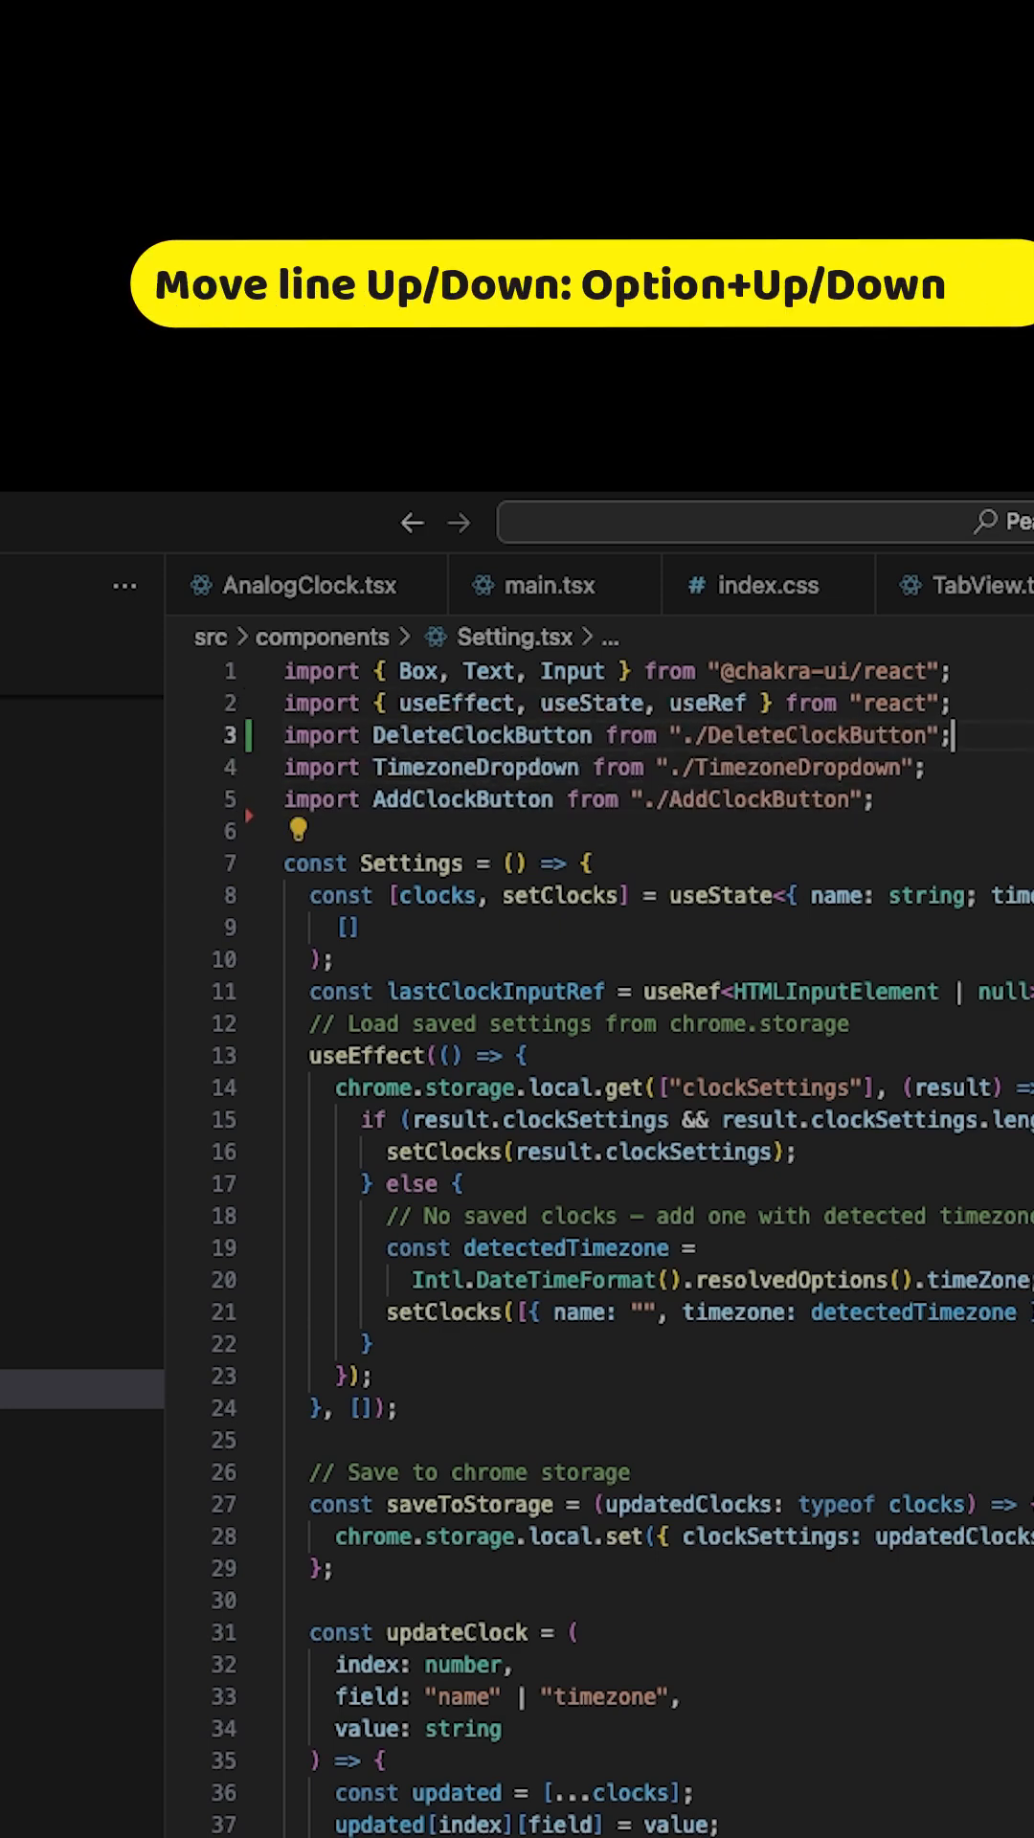
Move the DeleteClockButton import line so it sits before AddClockButton
key(Alt+Down)
text(//)
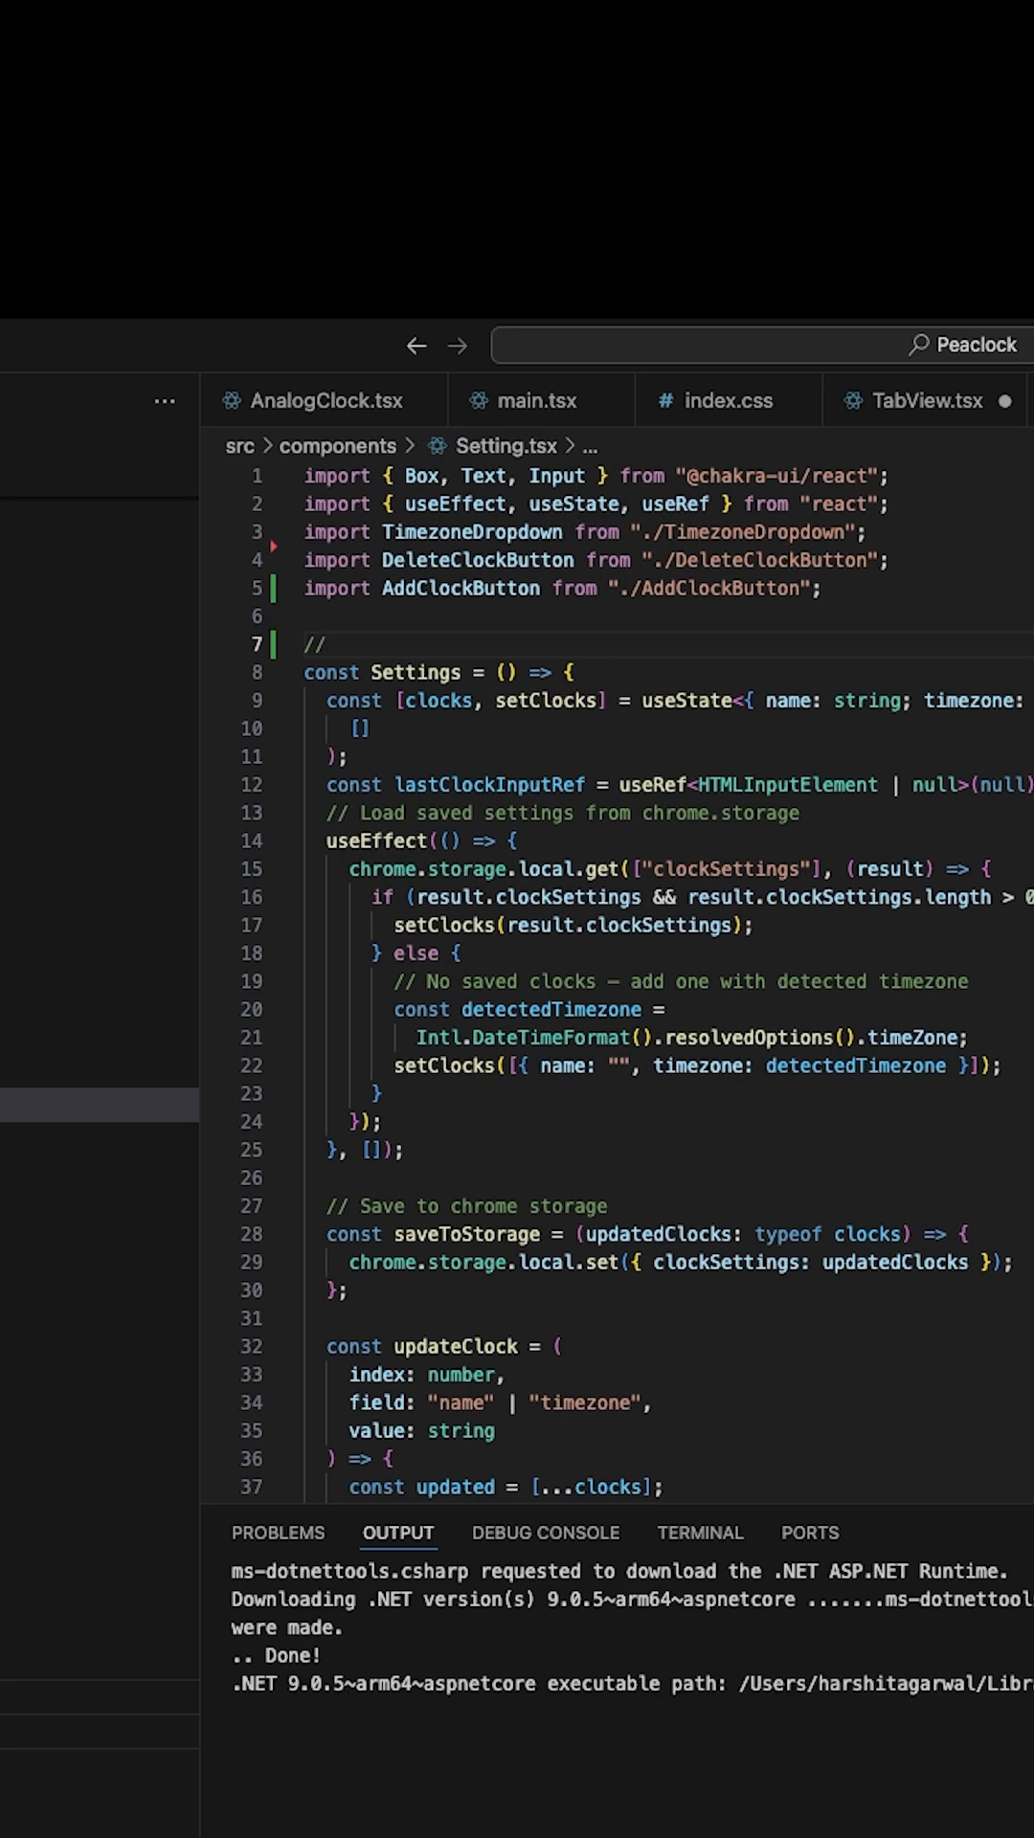
Write "//this is a comment" above const Settings, then cut the whole line
text(this is a co)
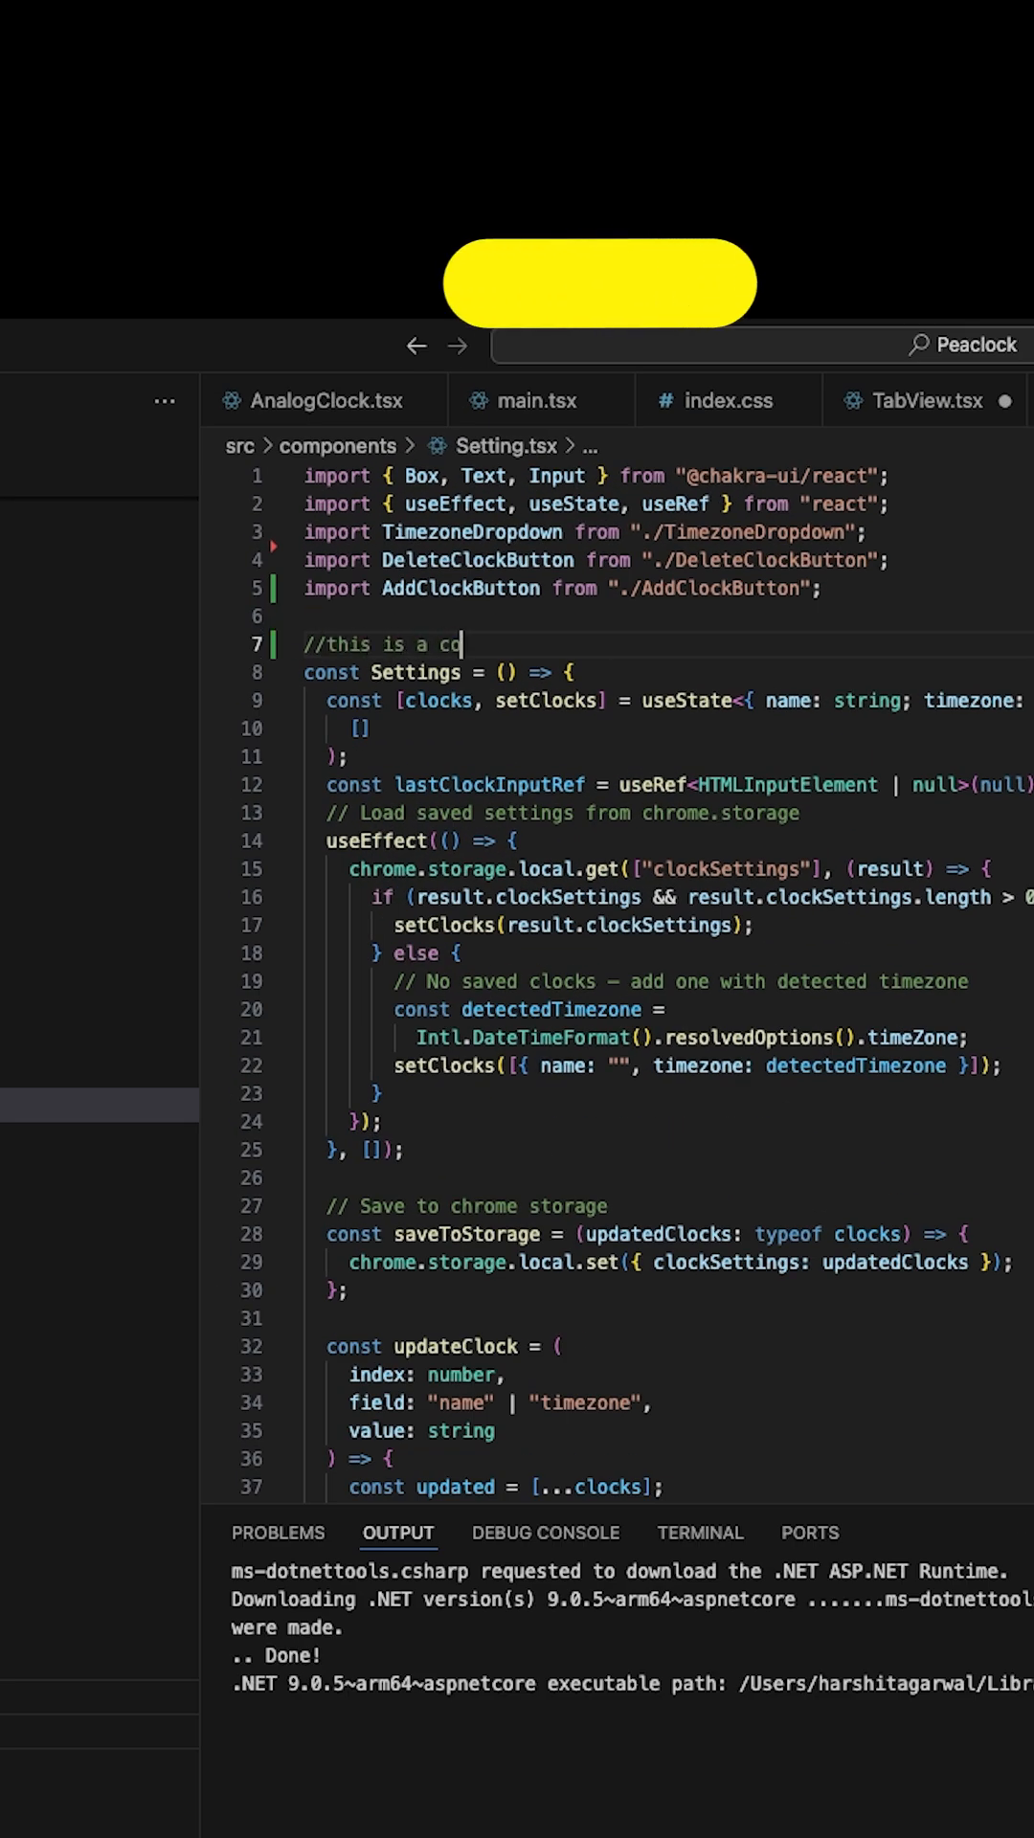
text(mment)
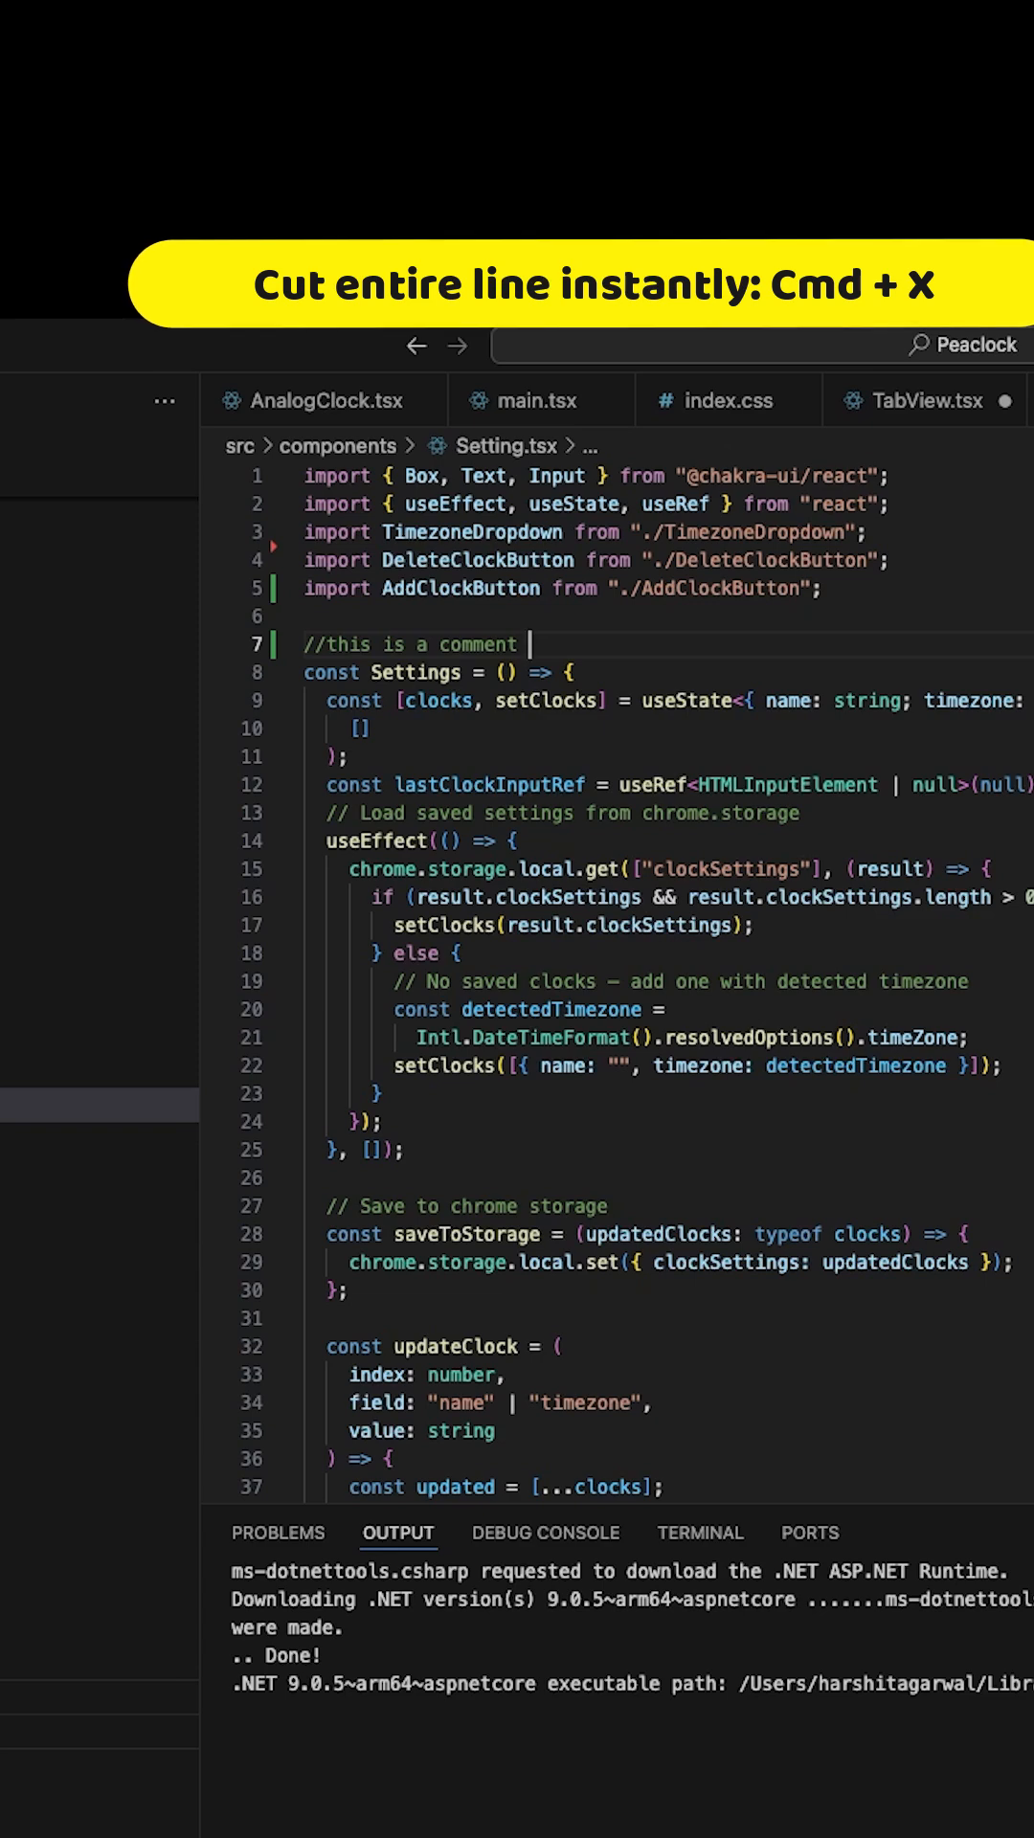
key(Cmd+X)
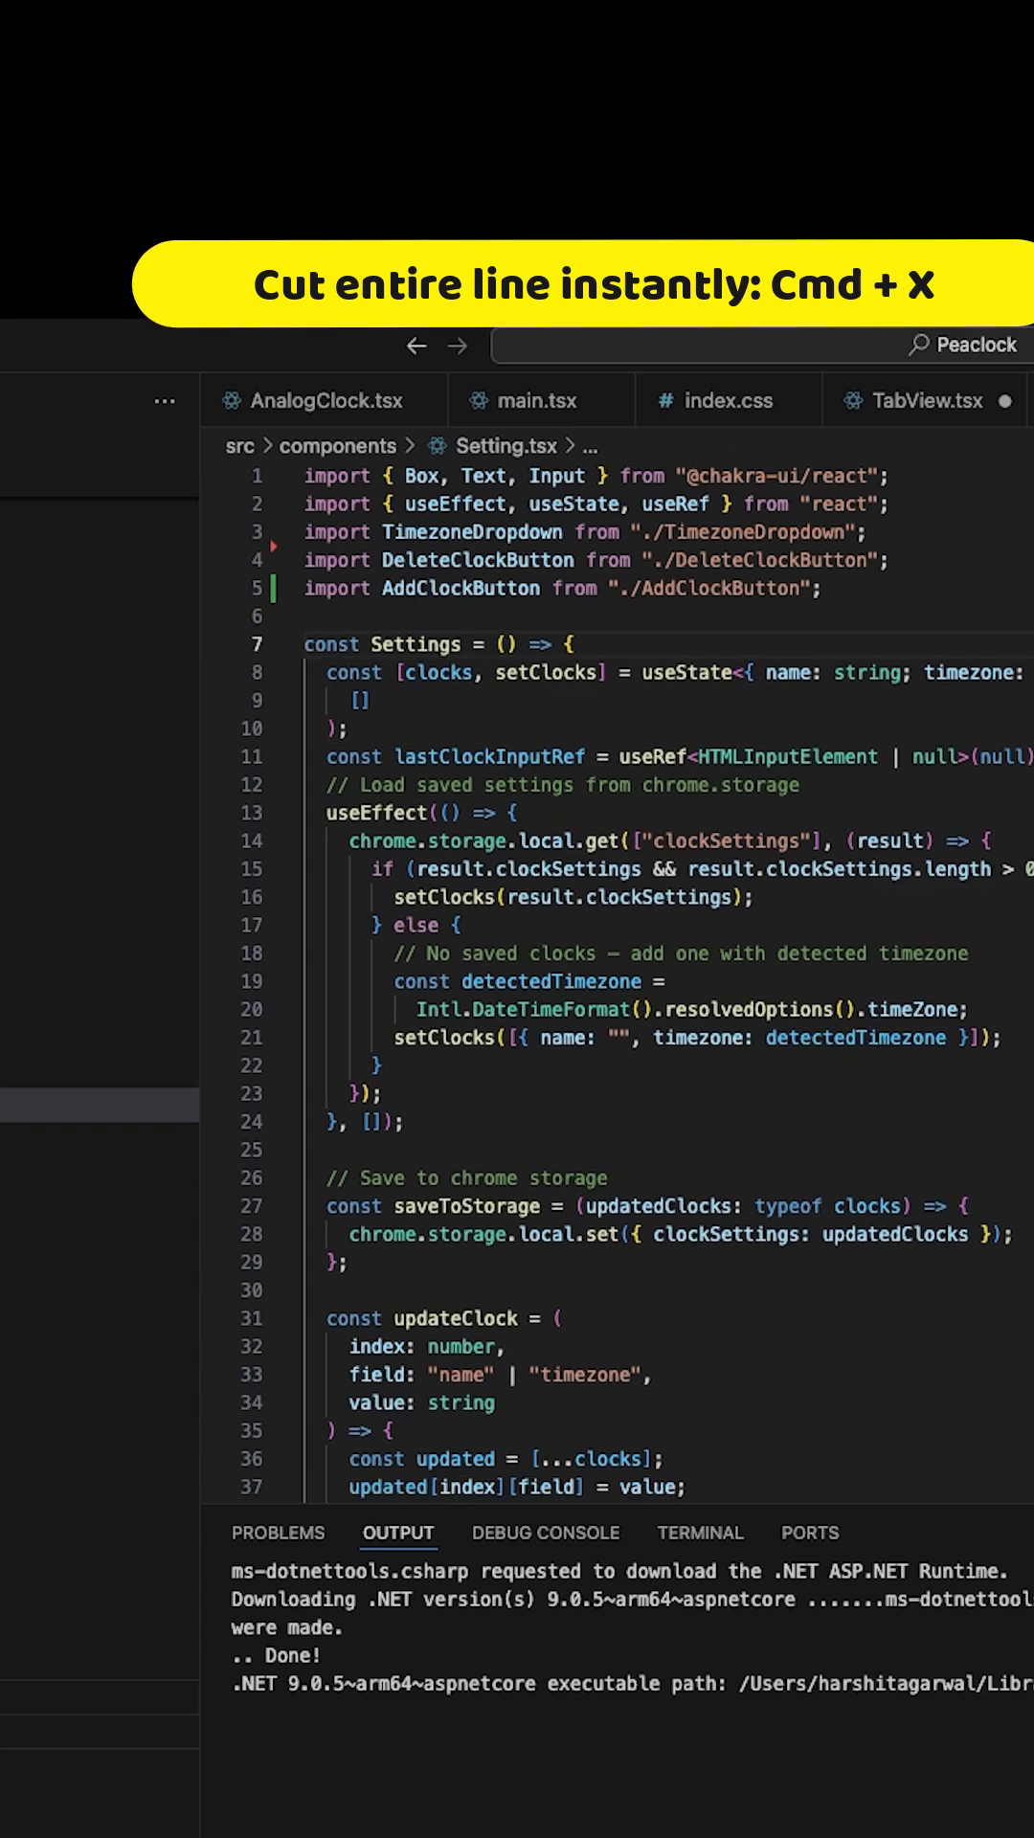